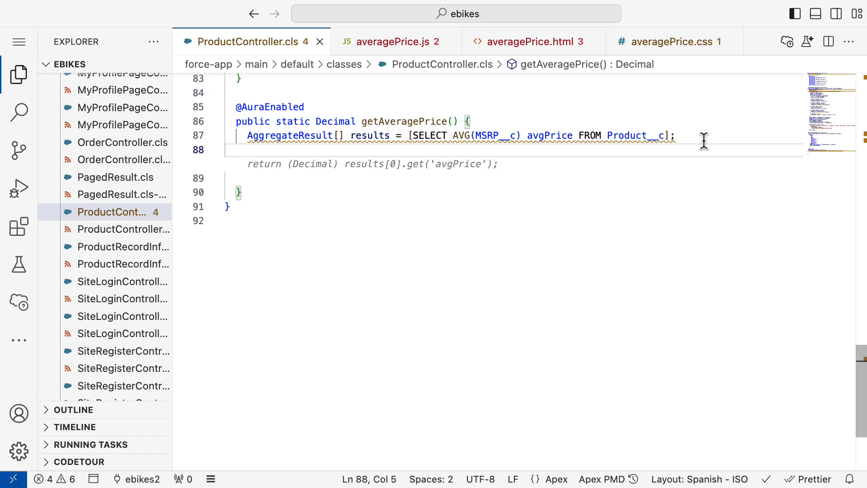
Cycle Einstein's suggestions and accept the return statement returning average MSRP as a Decimal.
left_click(248, 150)
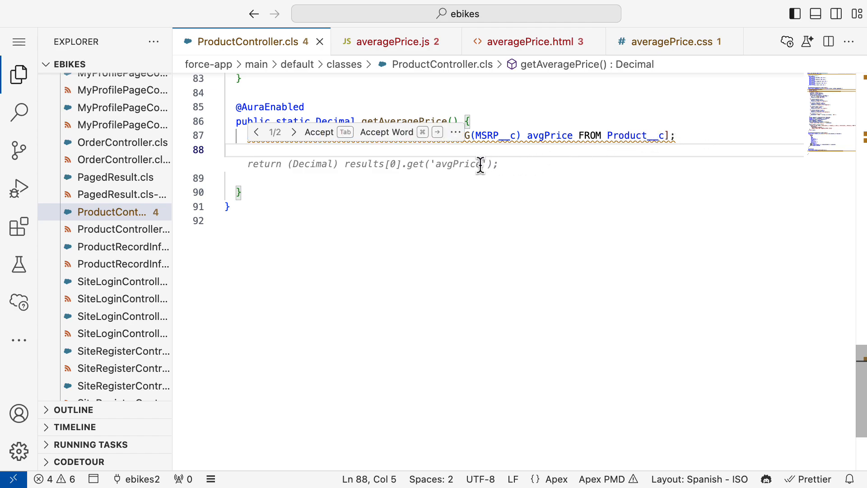
left_click(294, 131)
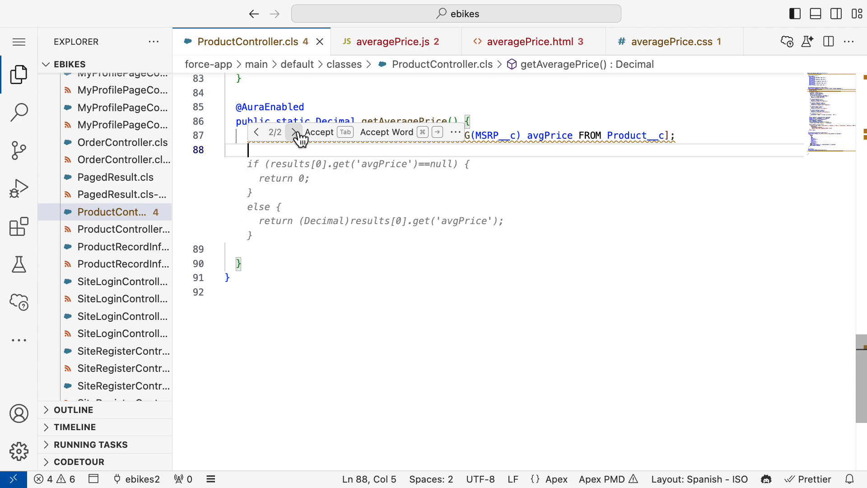
mouse_move(319, 133)
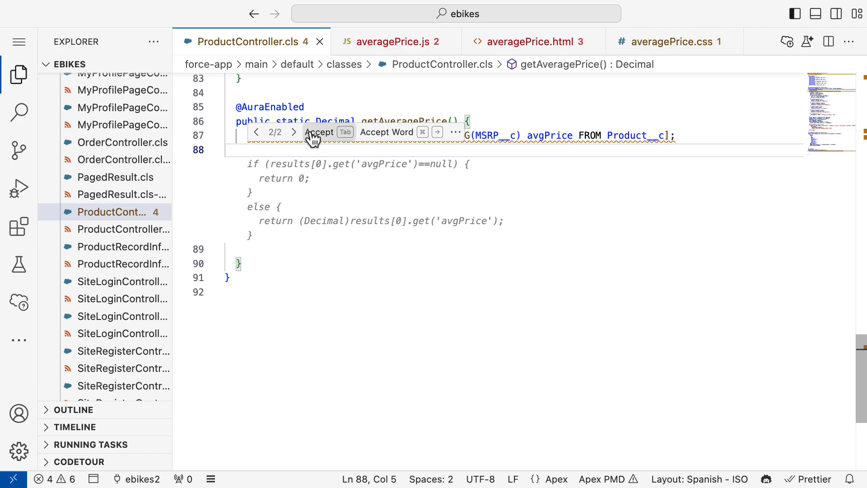
left_click(455, 132)
type("return (Decimal) results[0].get('avgPrice');")
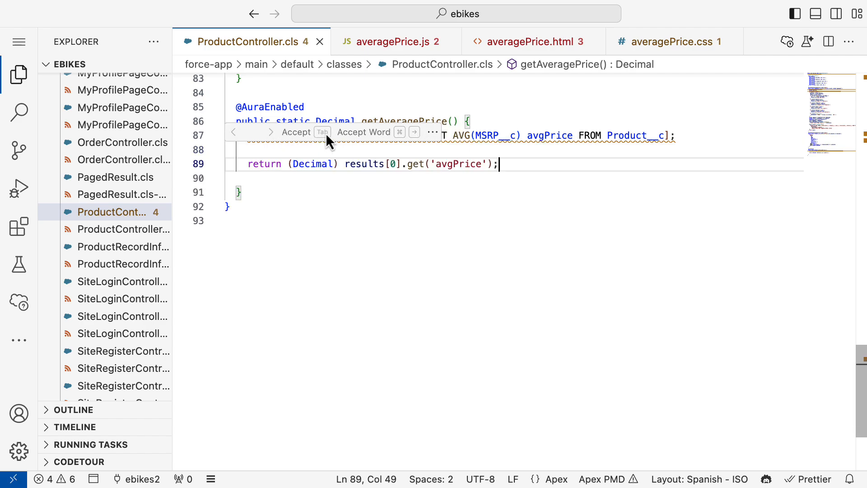
Accept the if/else handler storing data in averagePrice.js, then move to averagePrice.html.
left_click(389, 41)
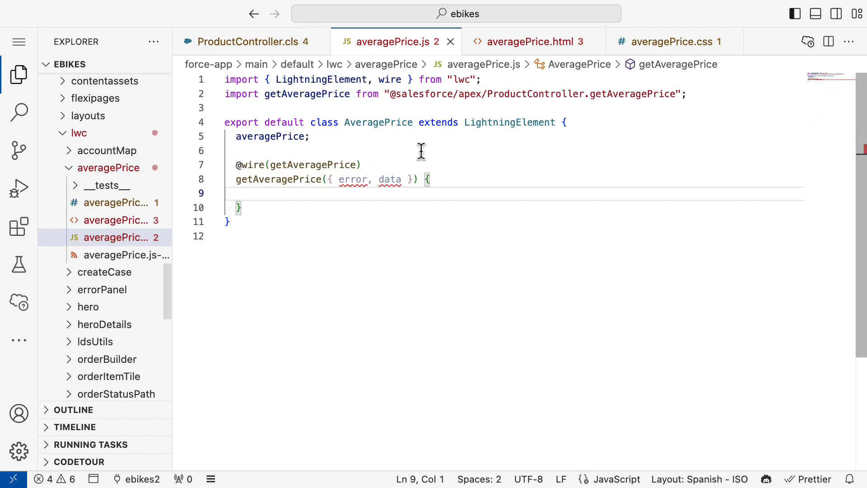
key("Enter")
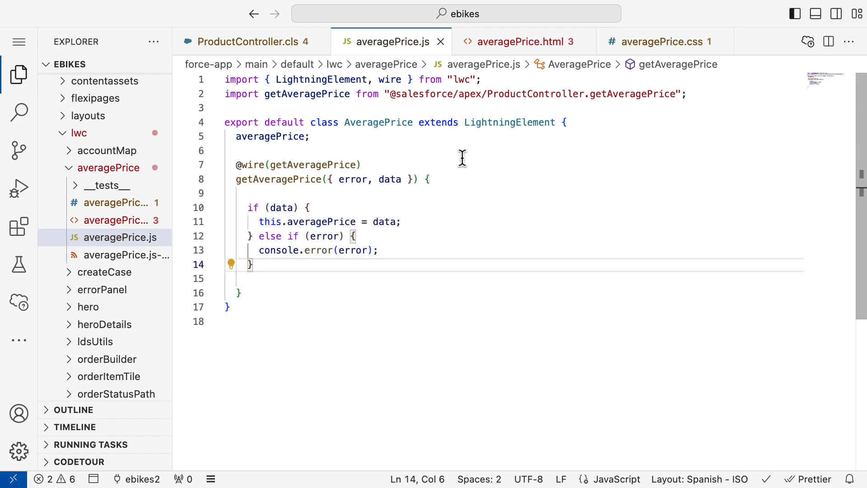
left_click(521, 42)
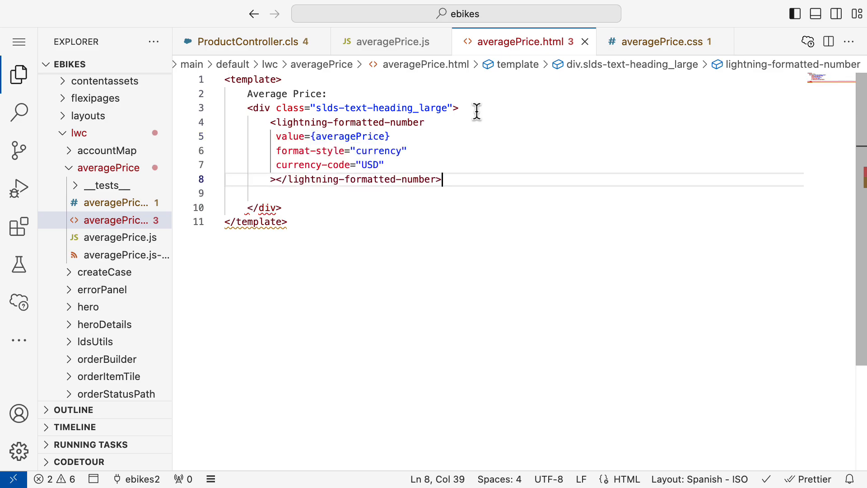
Add auto left/right margins and 50% width to .center in averagePrice.css and save.
left_click(659, 42)
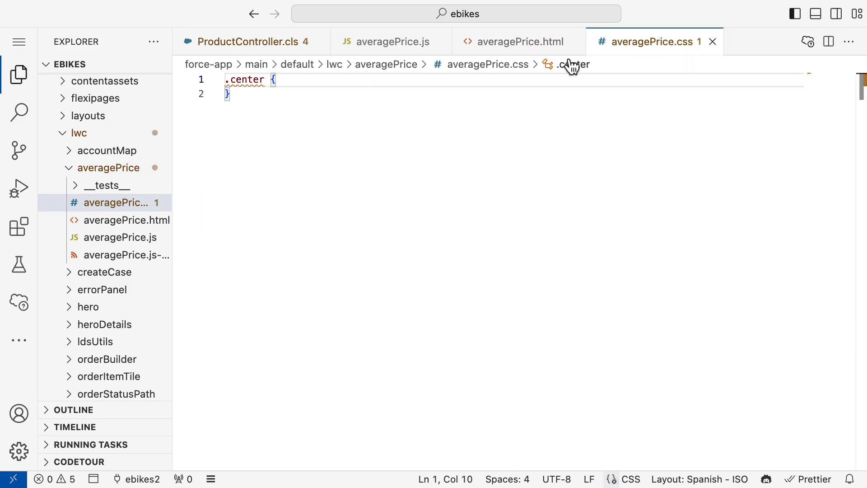
key("Enter")
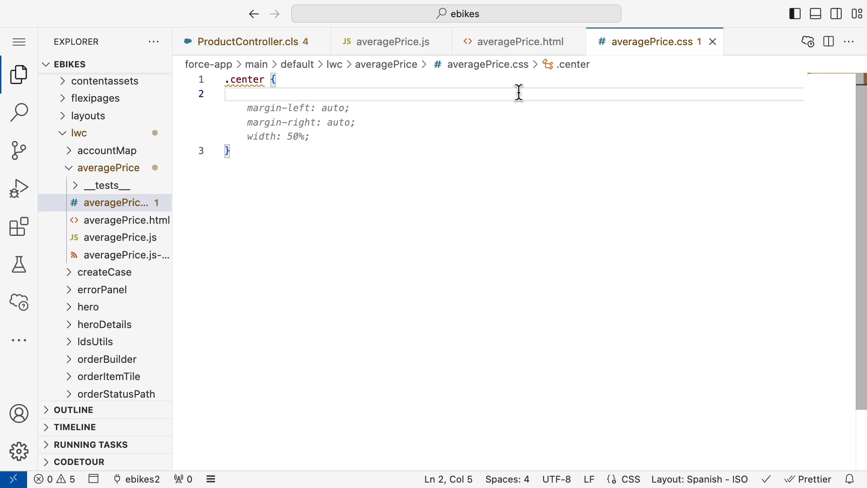
key("ctrl+s")
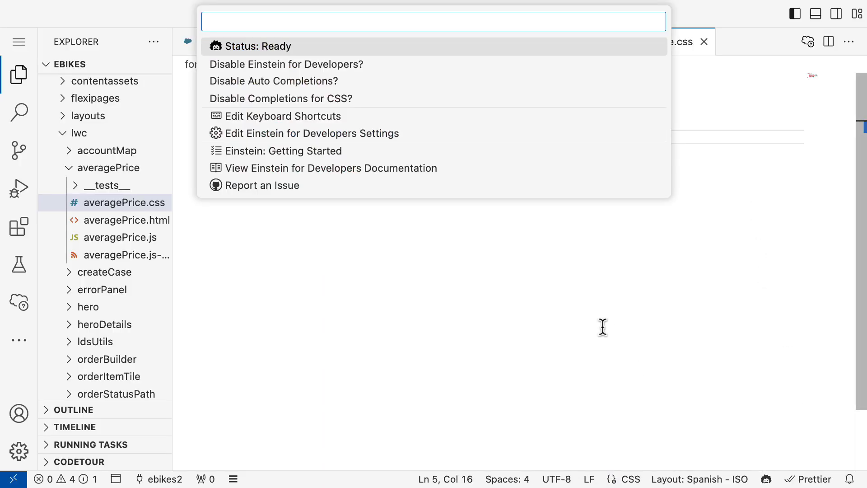
left_click(311, 134)
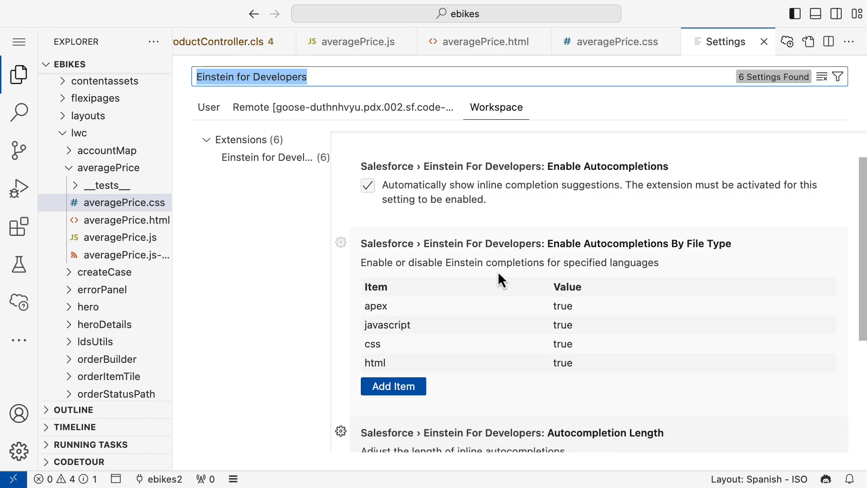
scroll("down", 3)
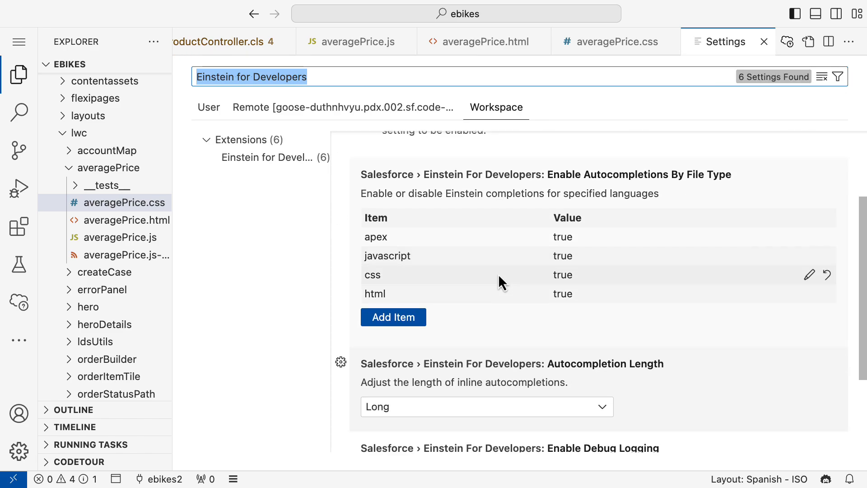
scroll("down", 3)
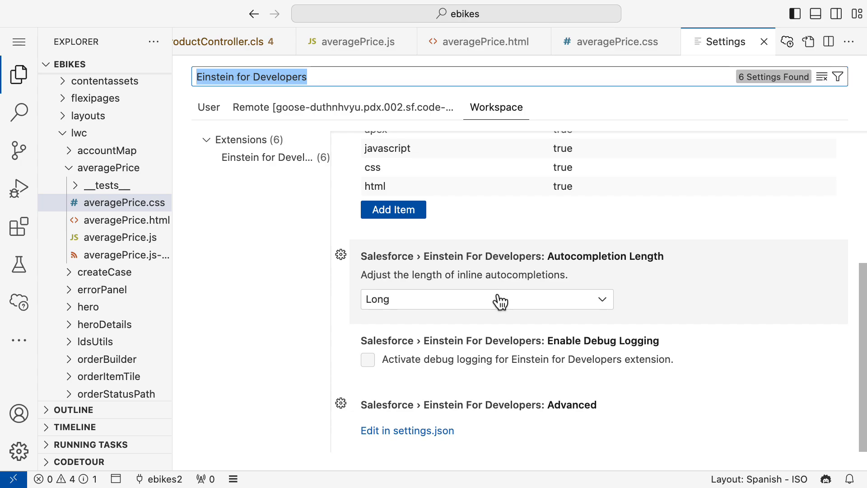
left_click(486, 299)
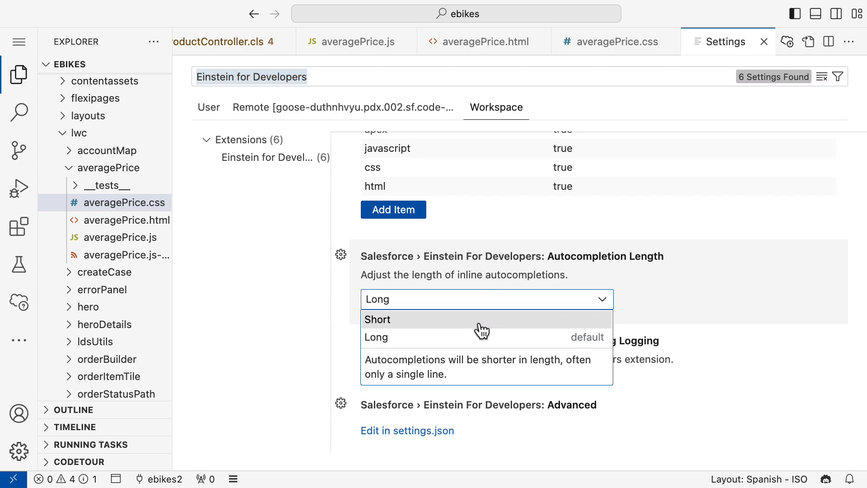
mouse_move(490, 330)
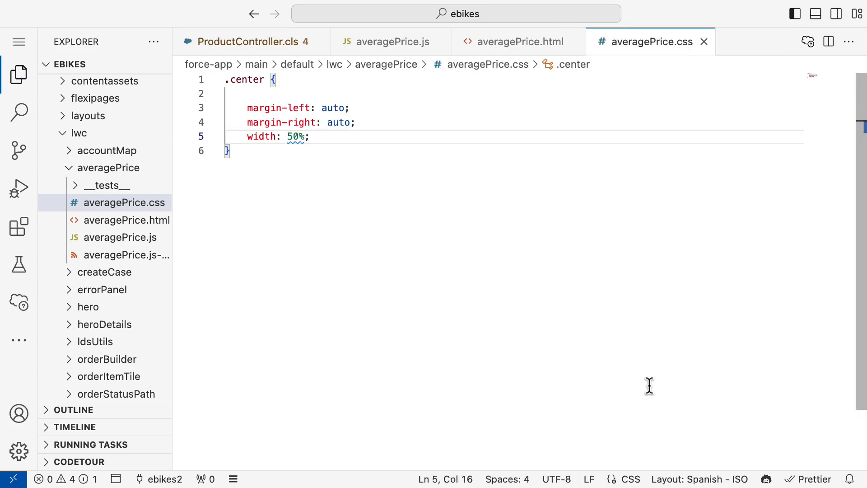
From the Einstein status bar menu, show the Einstein for Developers keyboard shortcuts.
left_click(768, 479)
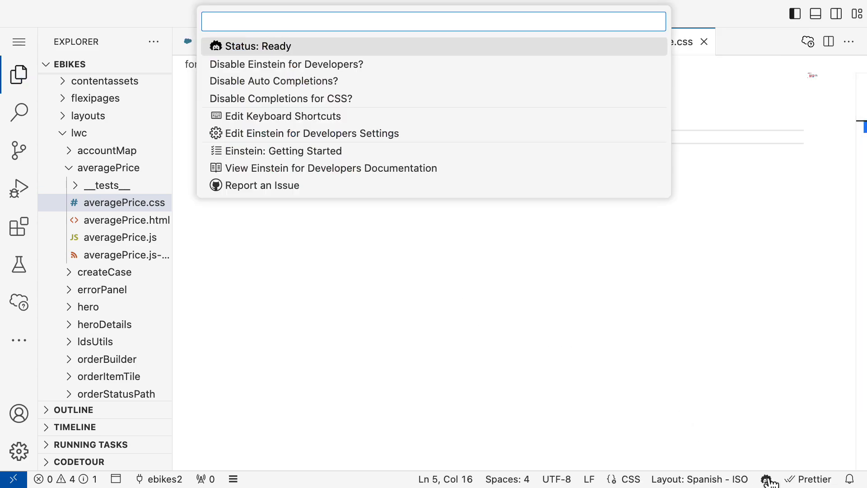
mouse_move(450, 116)
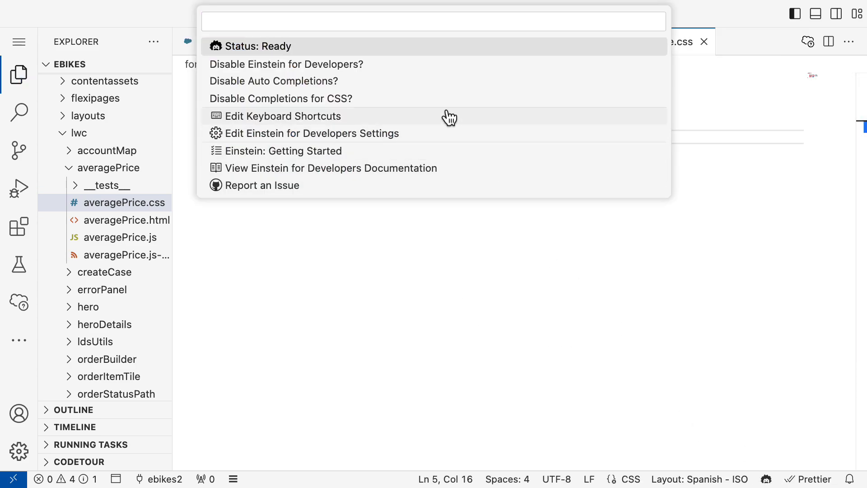
left_click(283, 116)
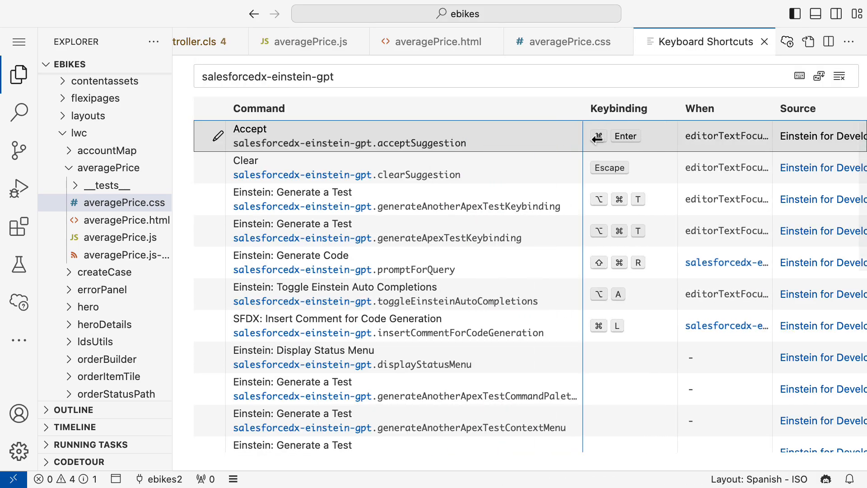